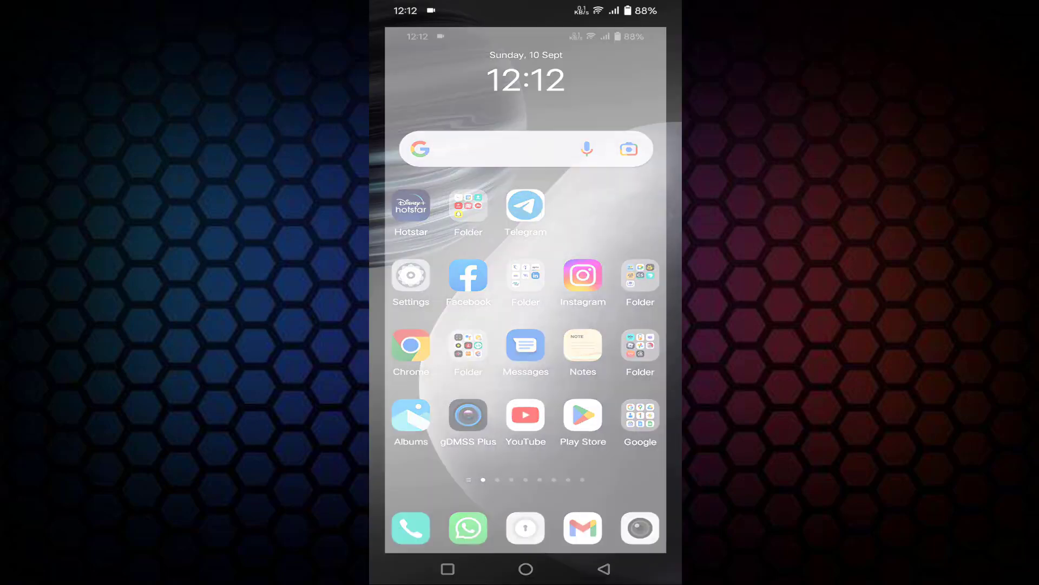
Step: Launch Telegram from the Android home screen to reach the chat list
{"action": "left_click", "coordinate": [525, 206]}
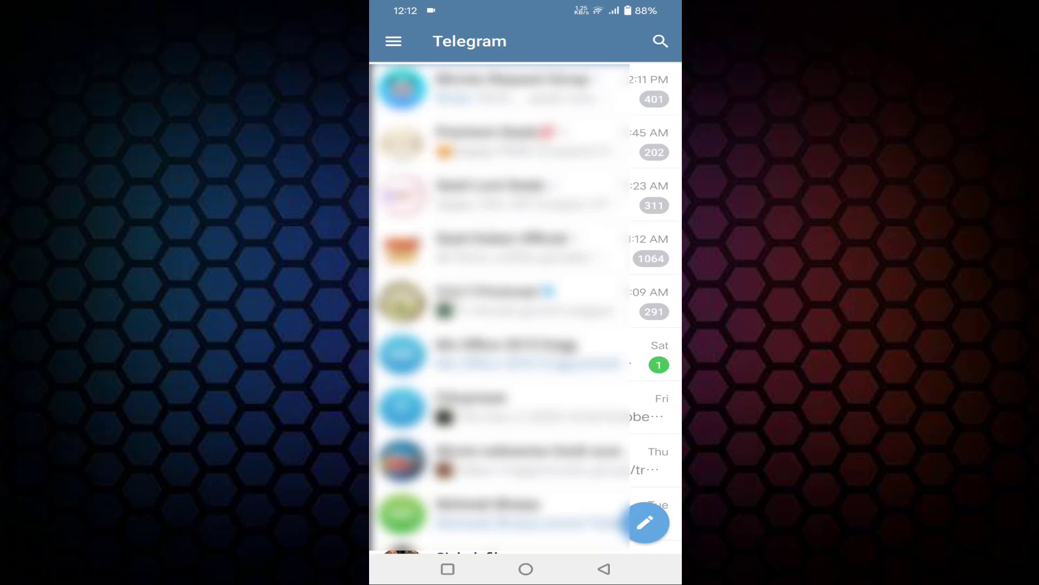
Step: Go to the Telegram account Settings page
{"action": "left_click", "coordinate": [393, 41]}
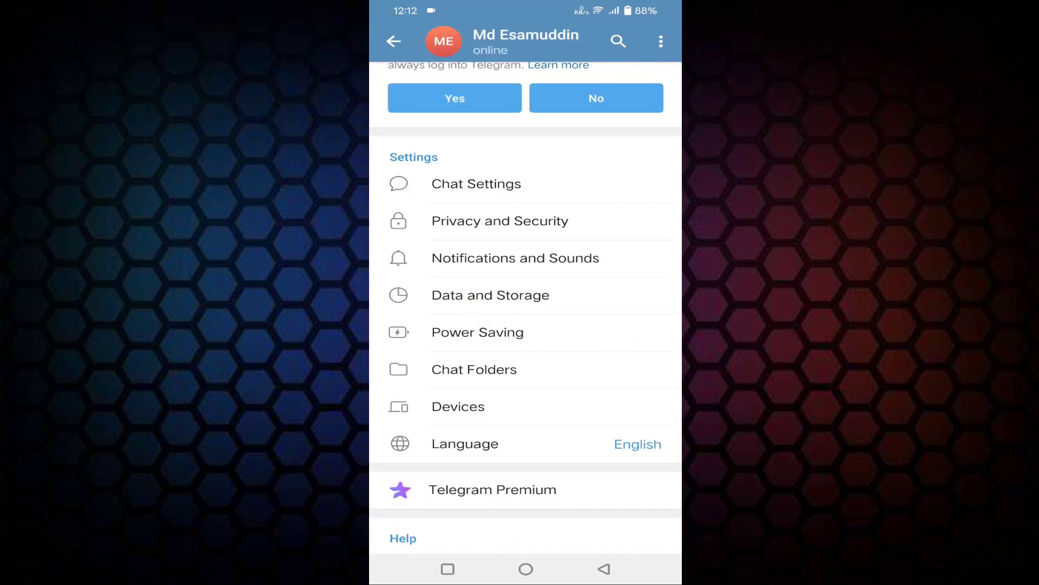
Step: Open Chat Settings and bring the Other Settings section into view
{"action": "left_click", "coordinate": [476, 184]}
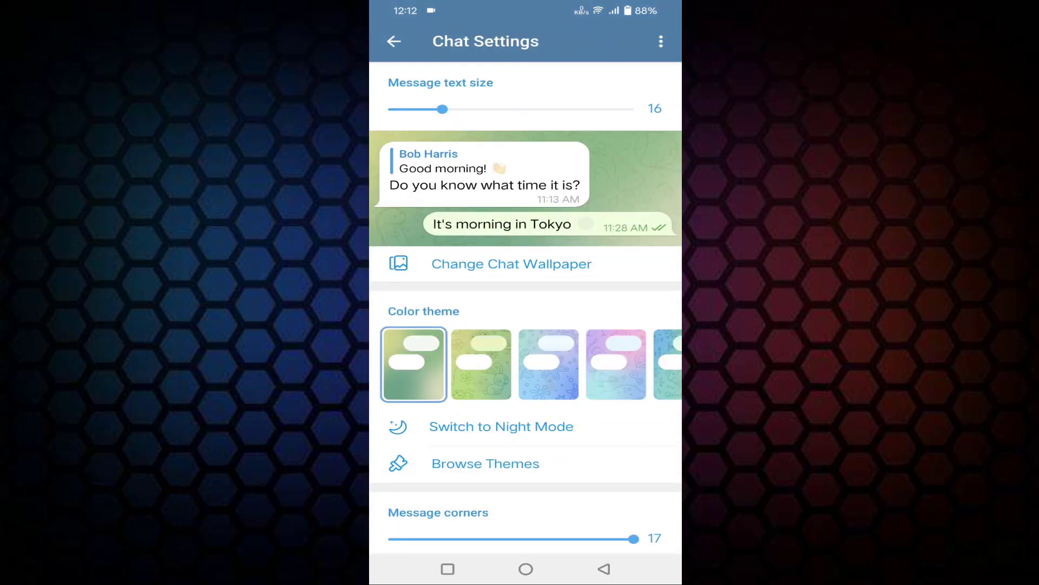
{"action": "scroll", "scroll_direction": "down", "scroll_amount": 3}
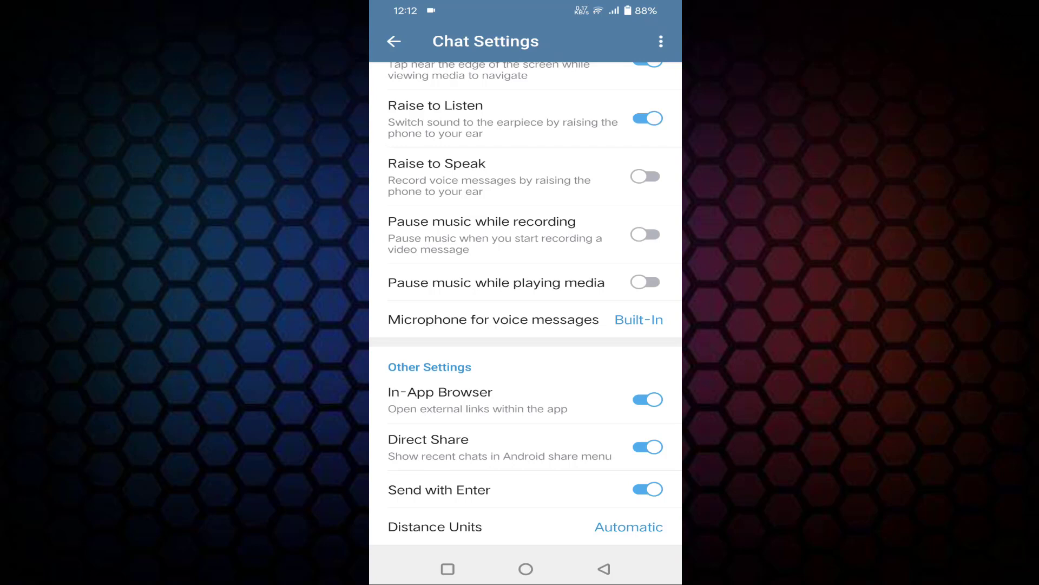
Step: Turn off Send with Enter and leave the Chat Settings page
{"action": "left_click", "coordinate": [645, 489]}
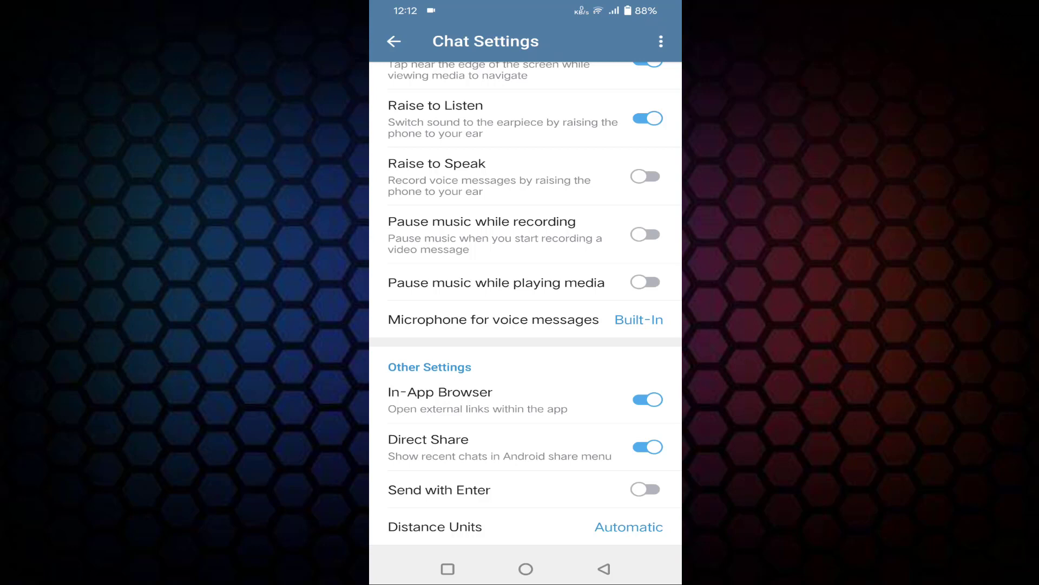
{"action": "left_click", "coordinate": [603, 567]}
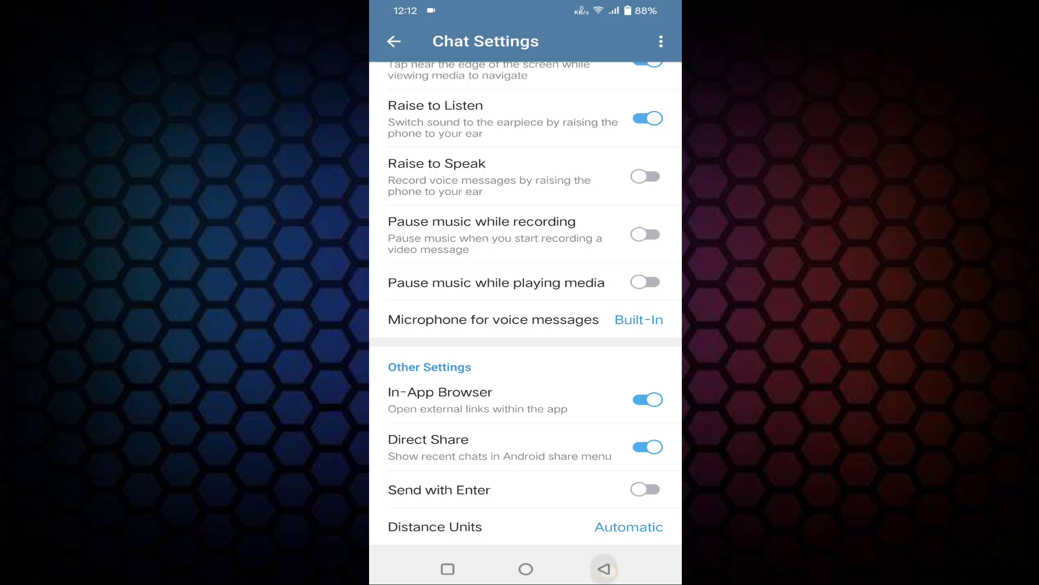